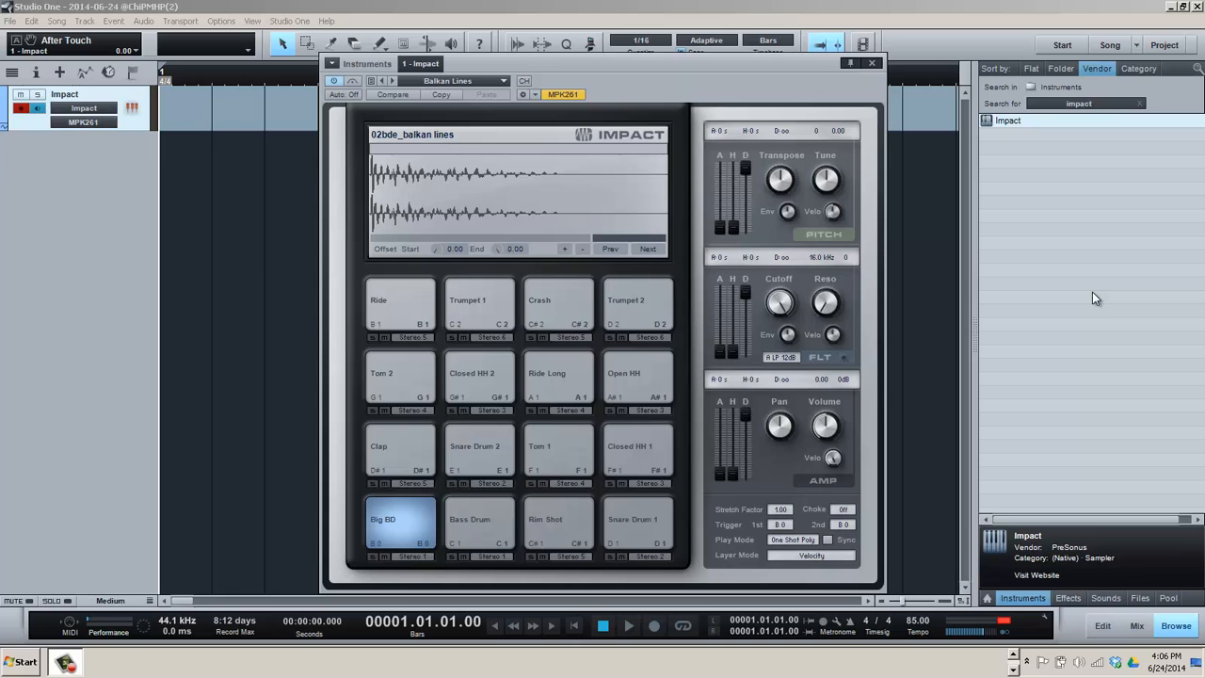
pyautogui.moveTo(647, 588)
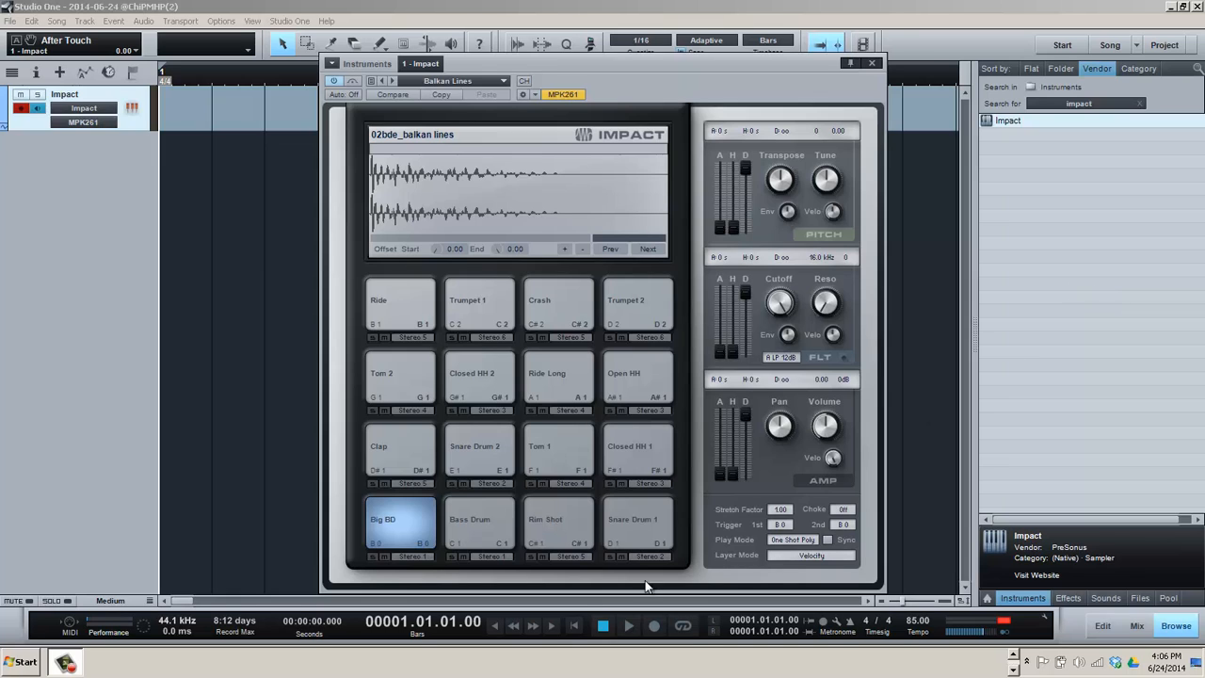
# Select the Bass Drum pad in Impact to show its sample and settings.
pyautogui.click(478, 524)
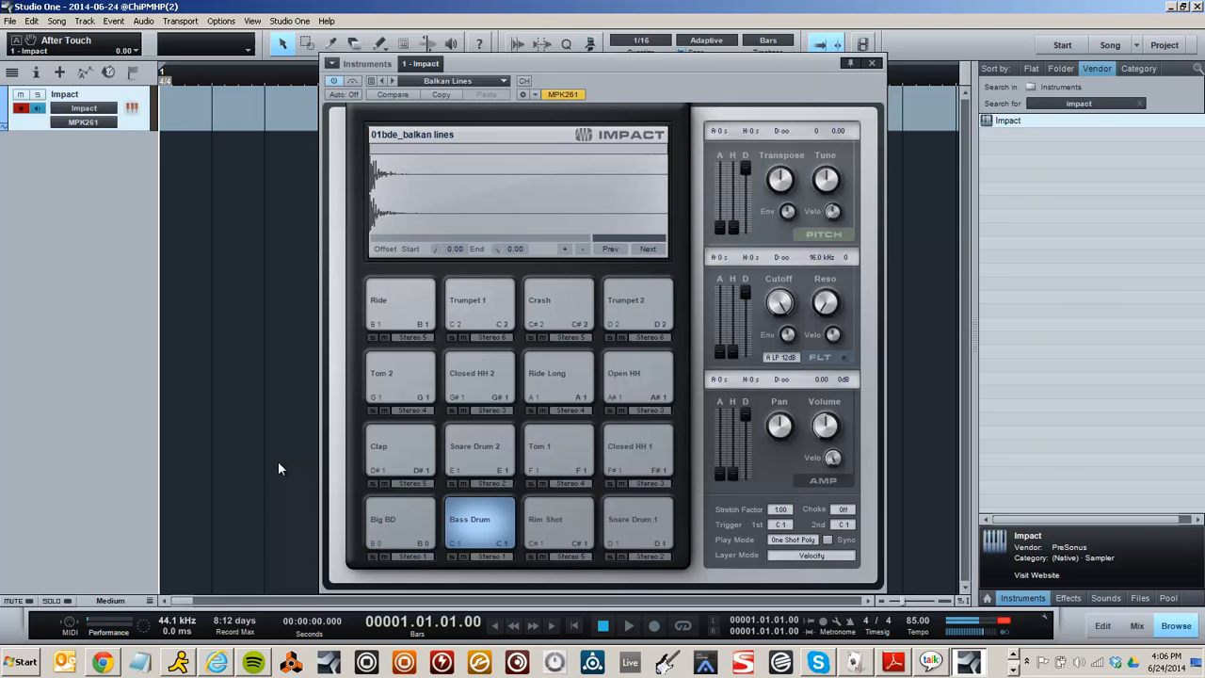
pyautogui.moveTo(229, 486)
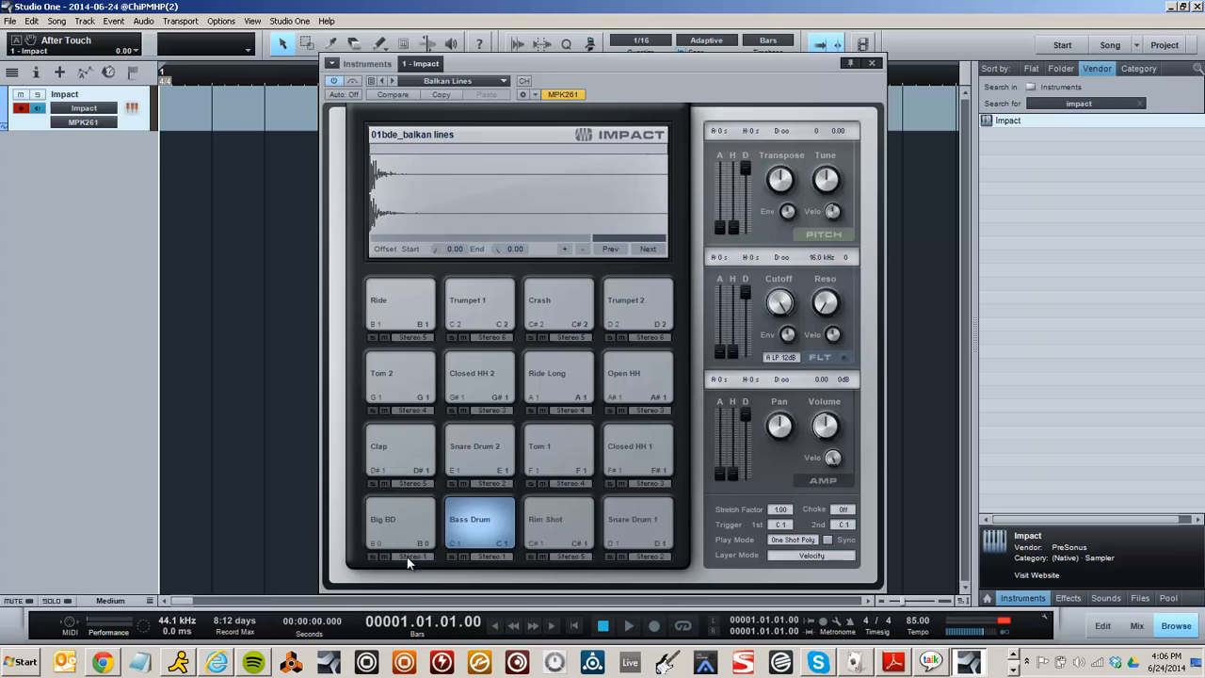
# Select the Big BD pad again to review its trigger note assignments.
pyautogui.click(399, 523)
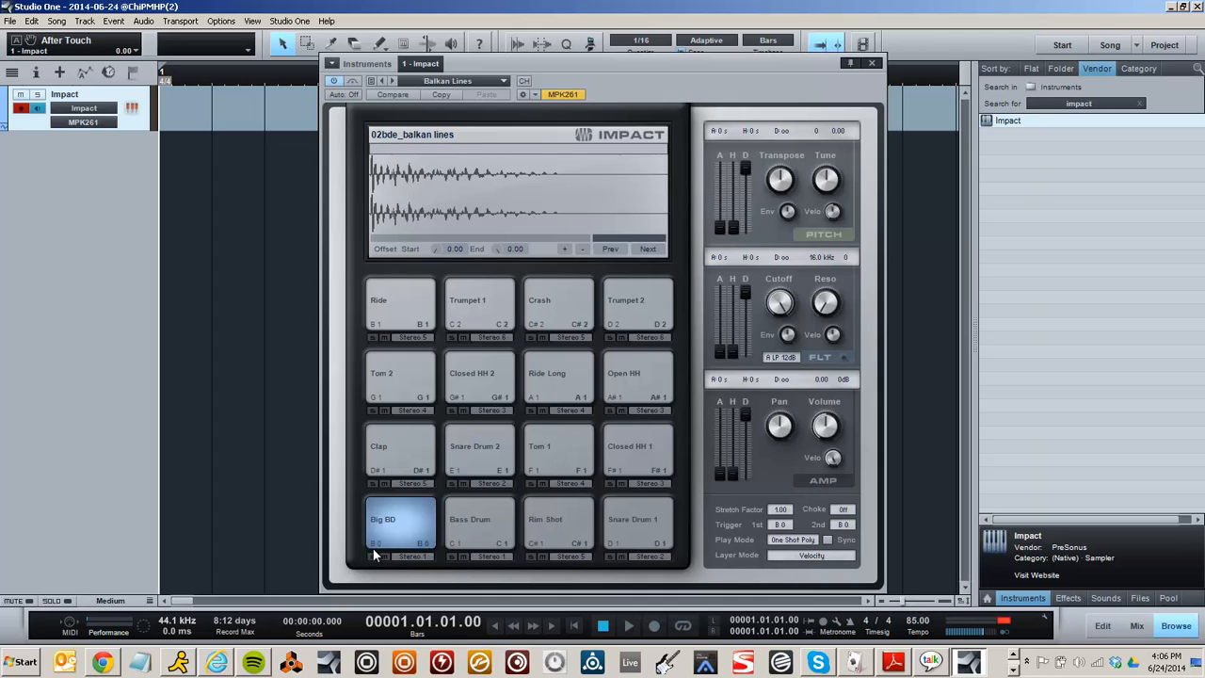
pyautogui.moveTo(376, 553)
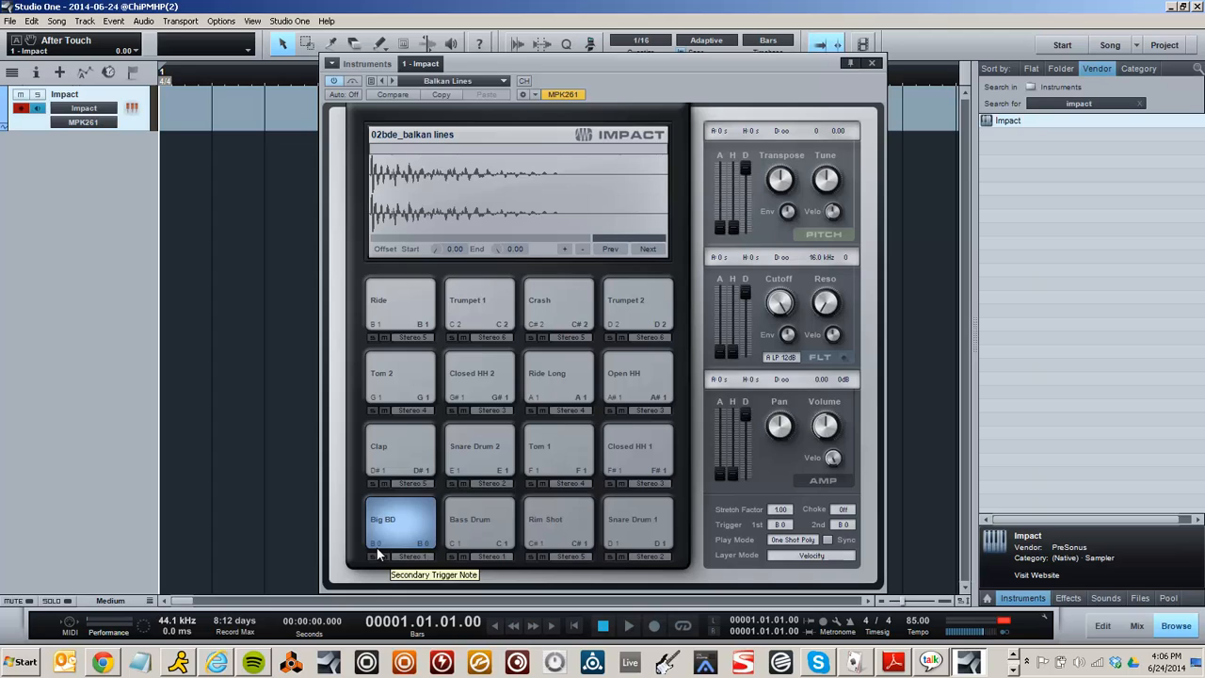
pyautogui.moveTo(429, 550)
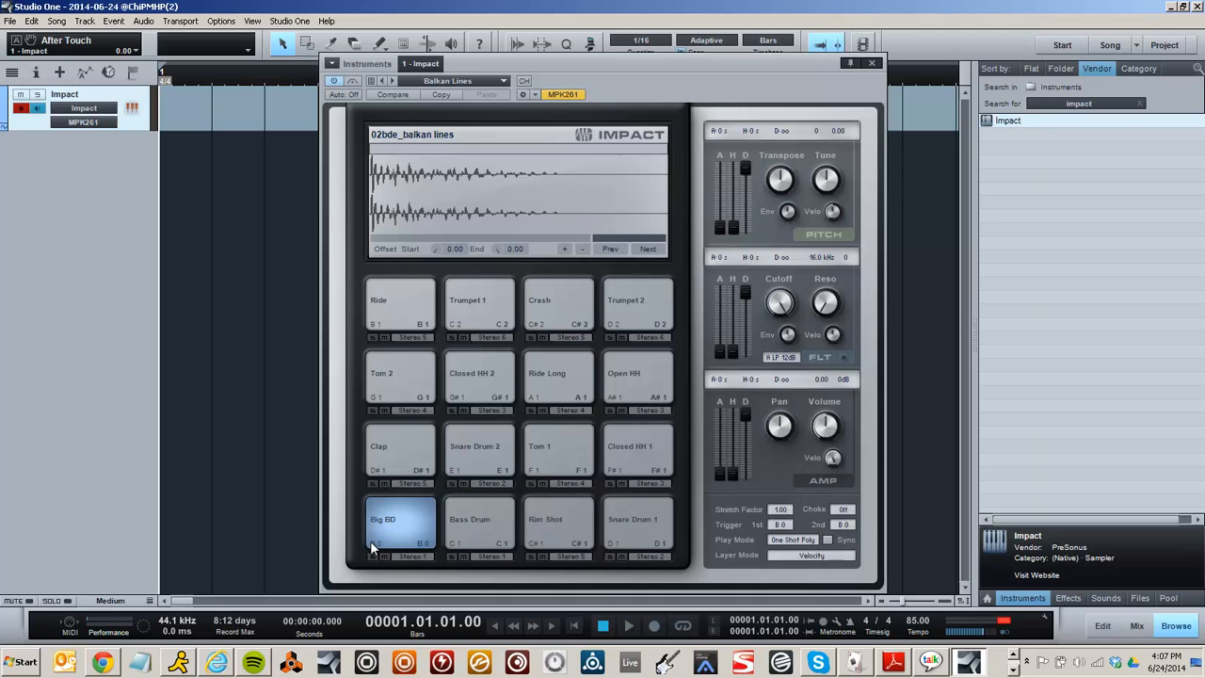
pyautogui.moveTo(424, 549)
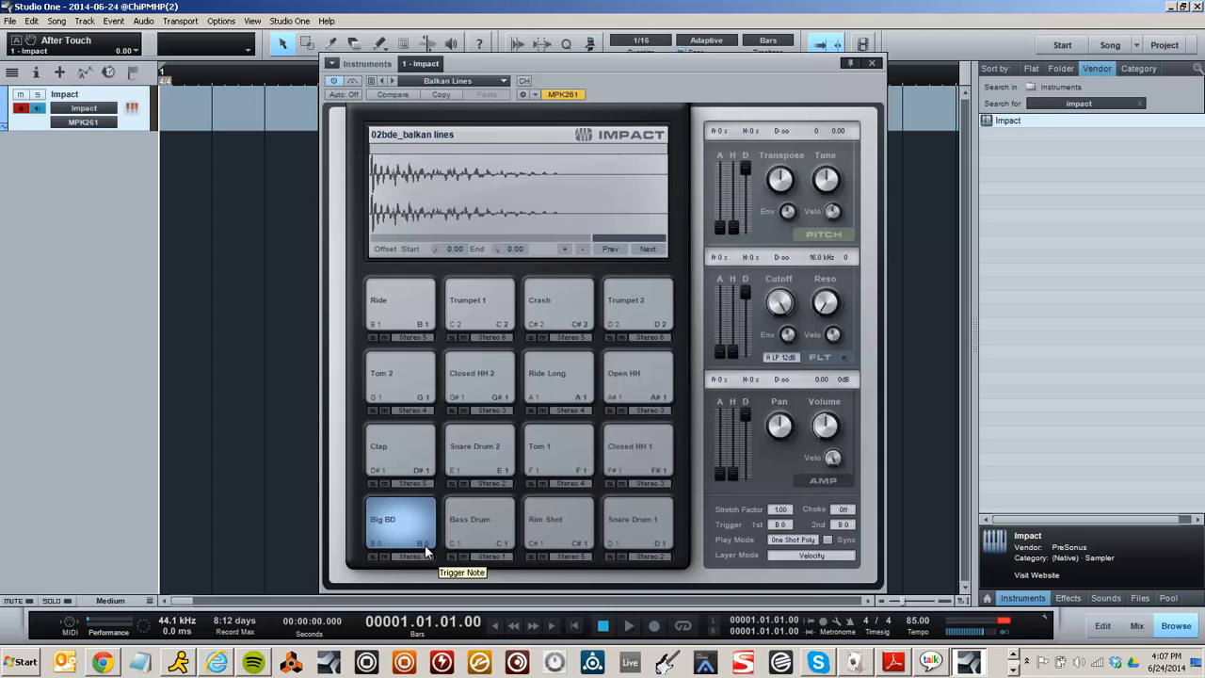
pyautogui.moveTo(377, 550)
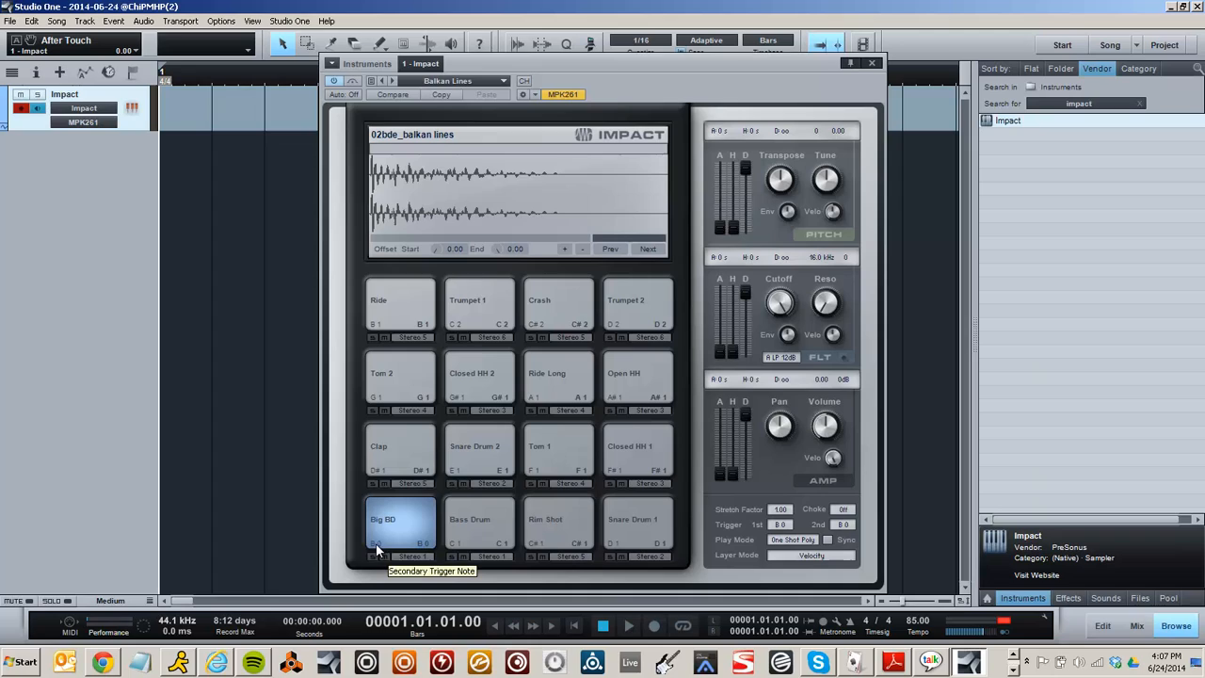
pyautogui.moveTo(452, 584)
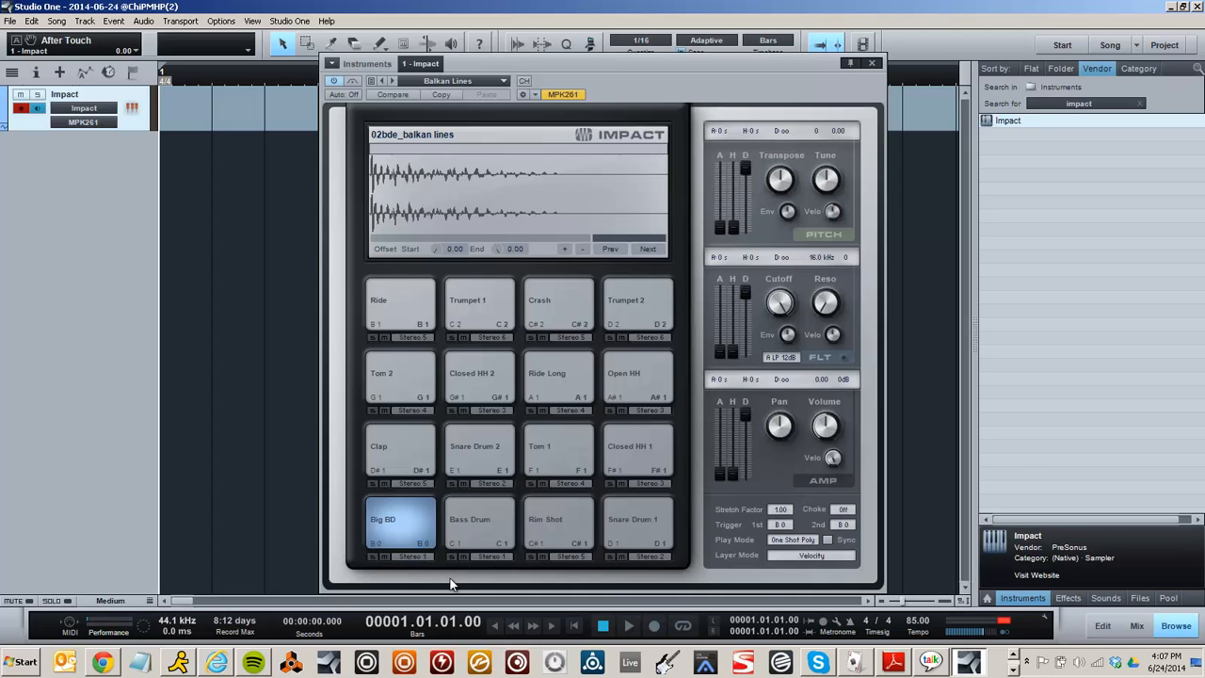
pyautogui.moveTo(463, 591)
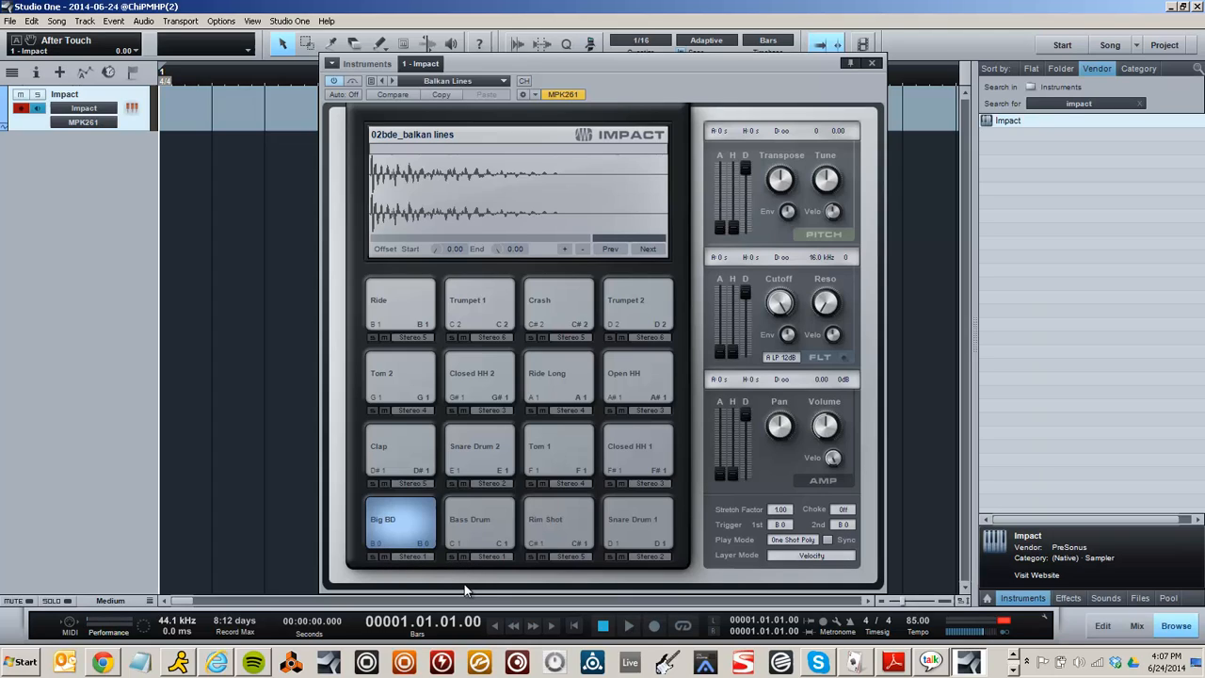
pyautogui.moveTo(435, 568)
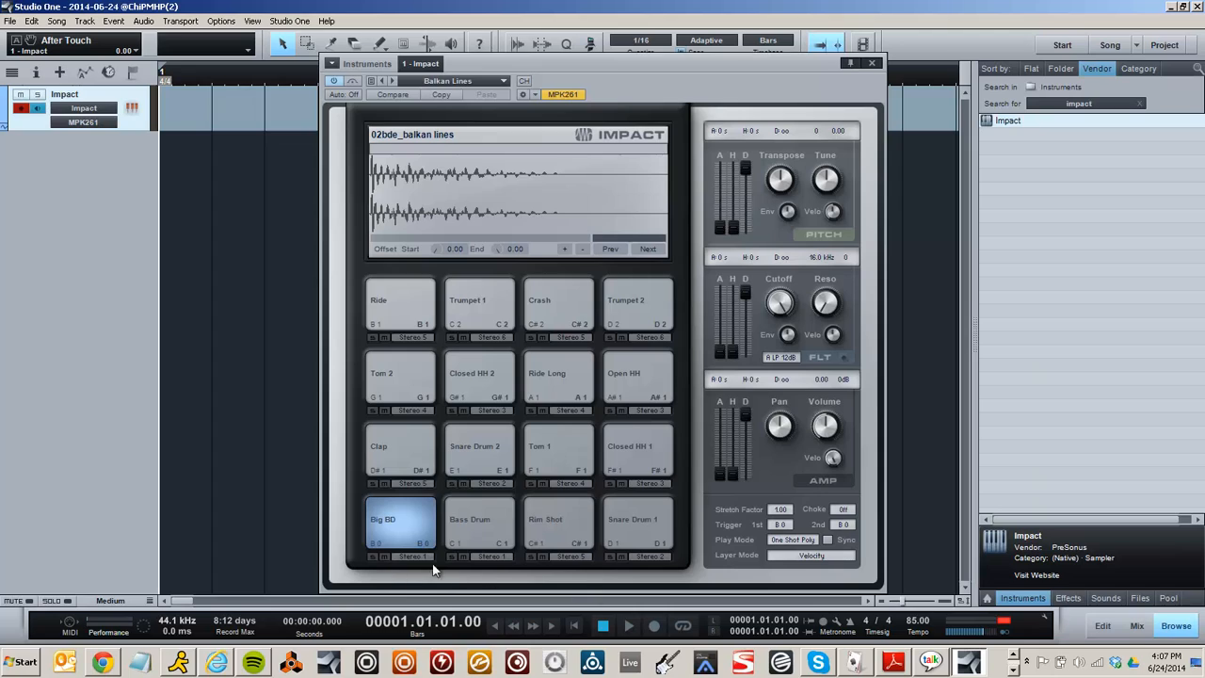
pyautogui.moveTo(429, 579)
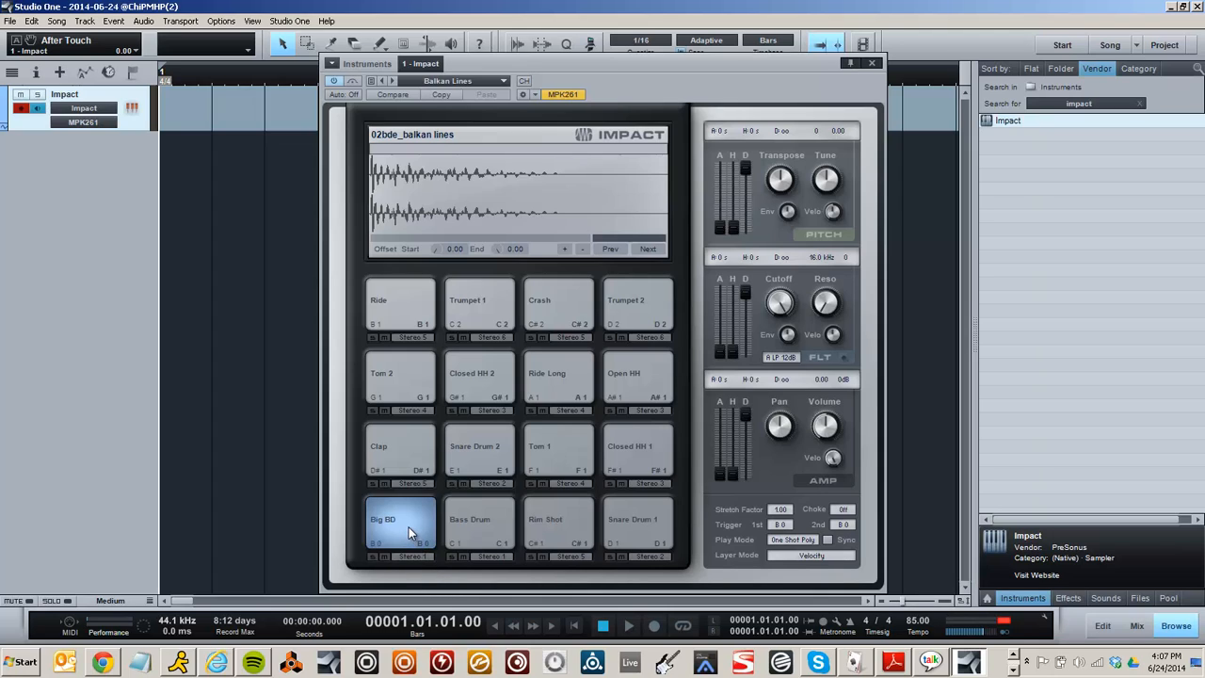
pyautogui.moveTo(414, 536)
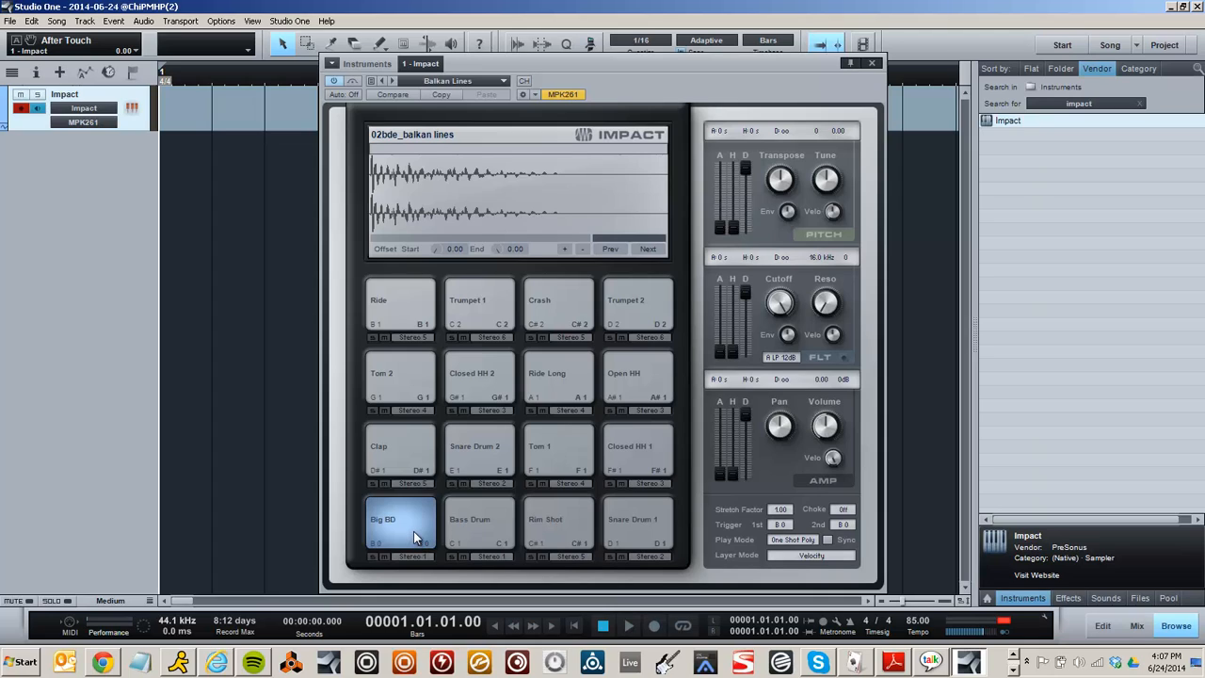
pyautogui.moveTo(789, 538)
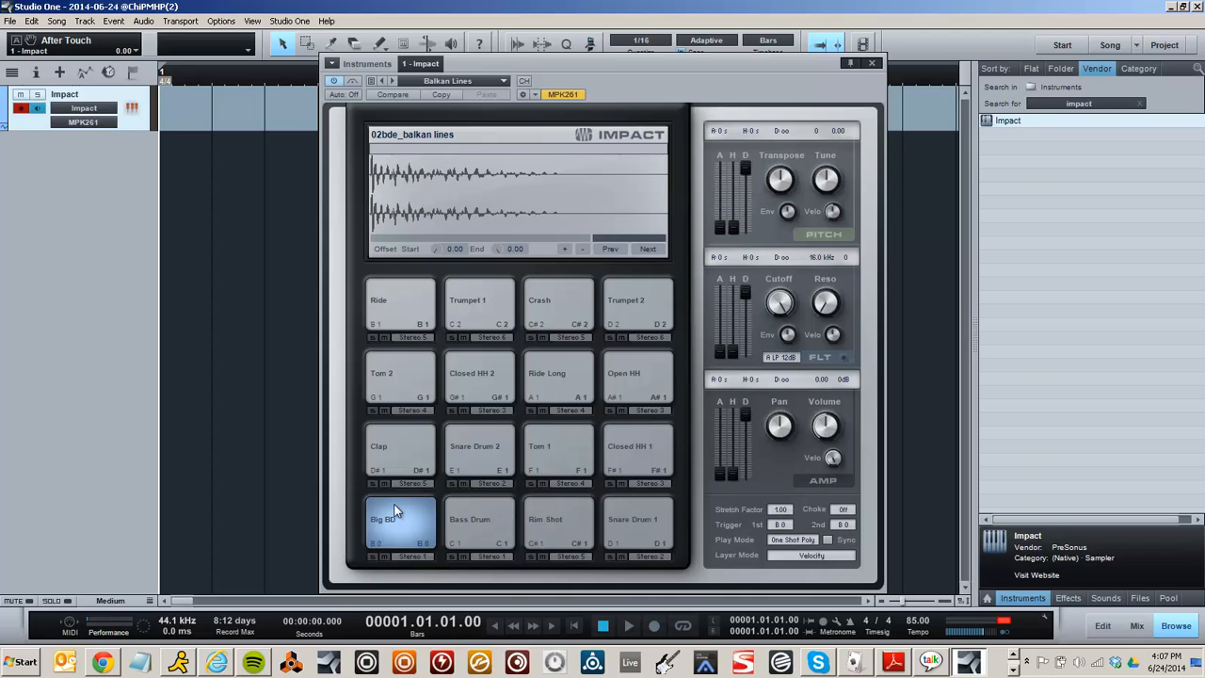
pyautogui.moveTo(411, 497)
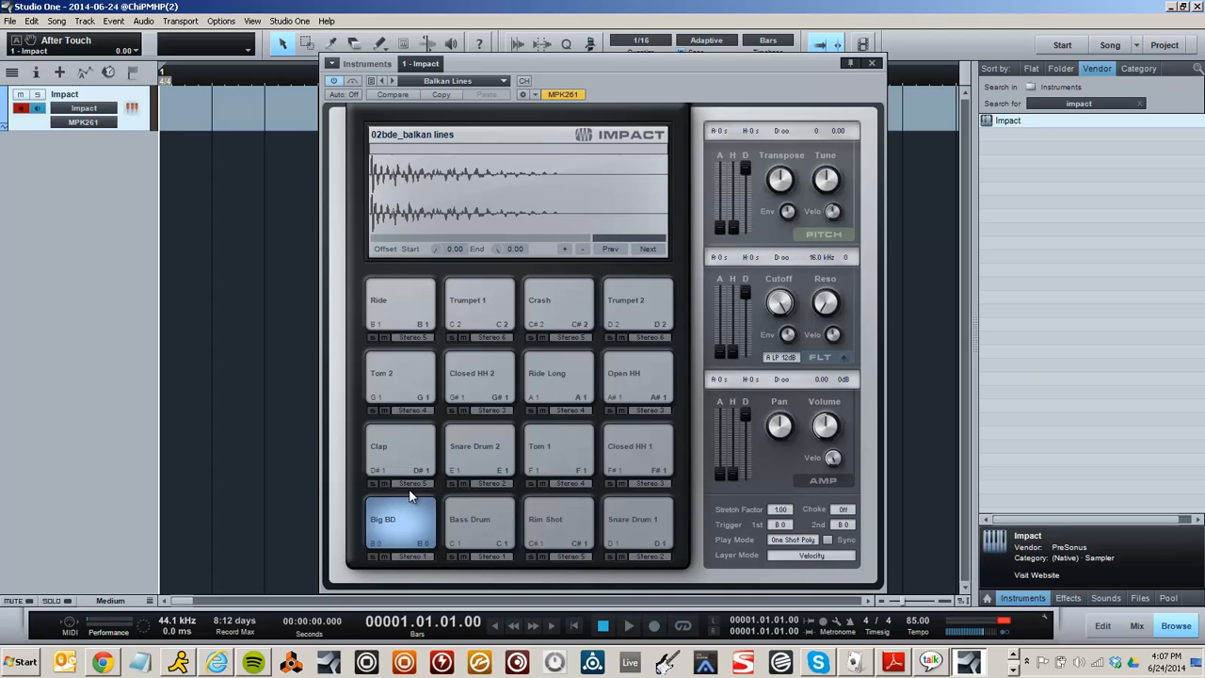